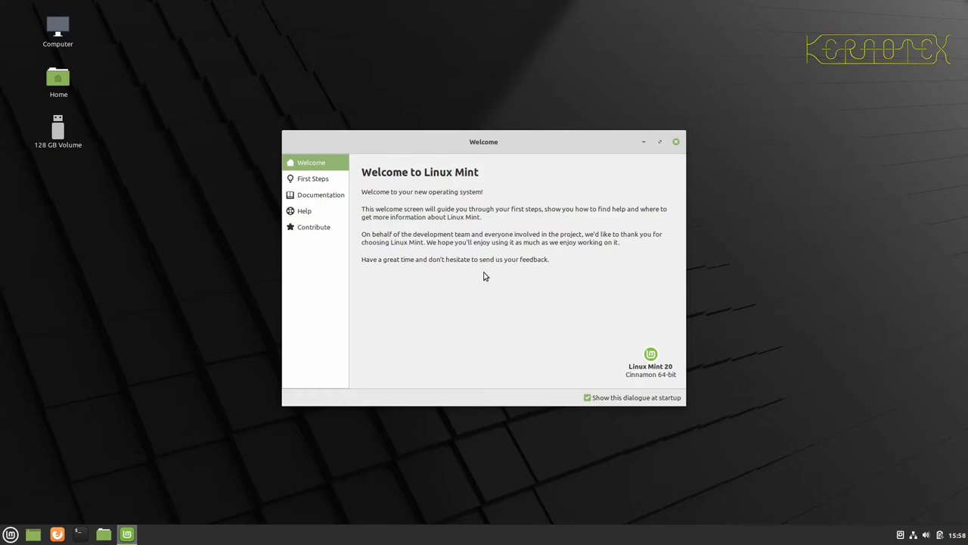
mouse_move(49, 351)
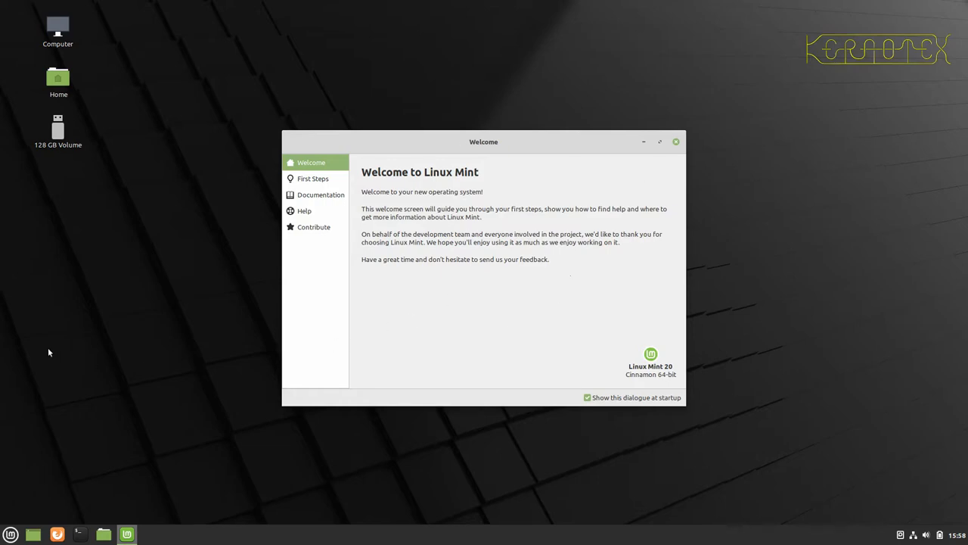
mouse_move(44, 497)
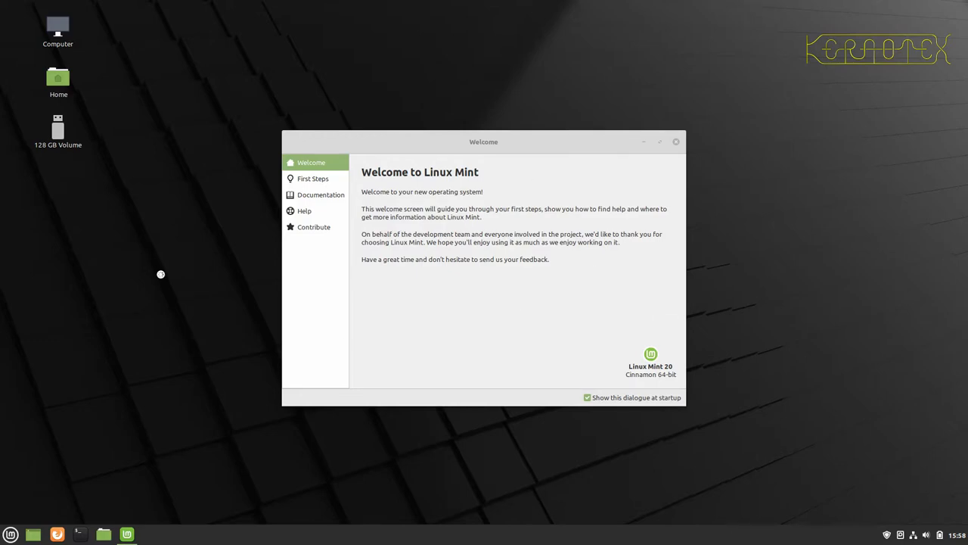
Step: Open Firefox and navigate LFS > Read Online > Stable LFS > Host System Requirements
click(57, 534)
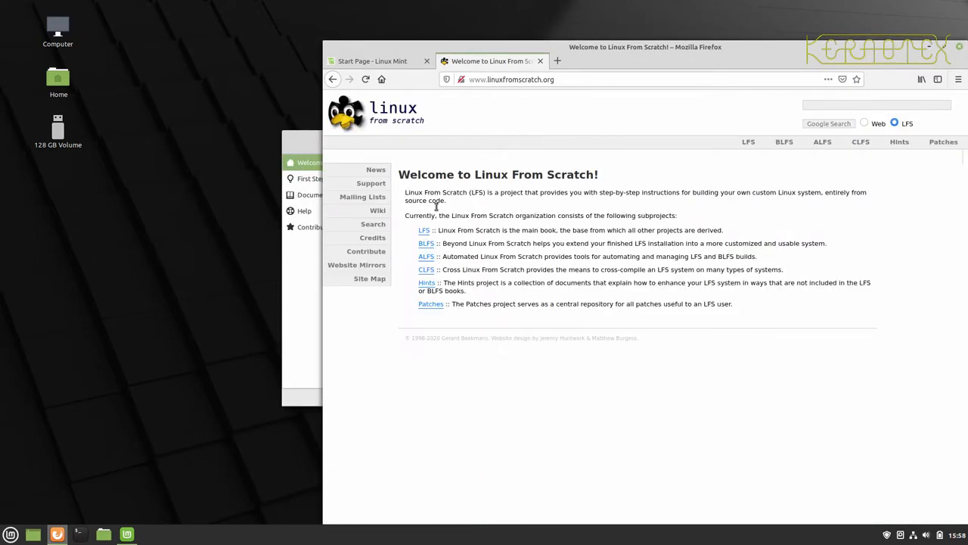
mouse_move(425, 230)
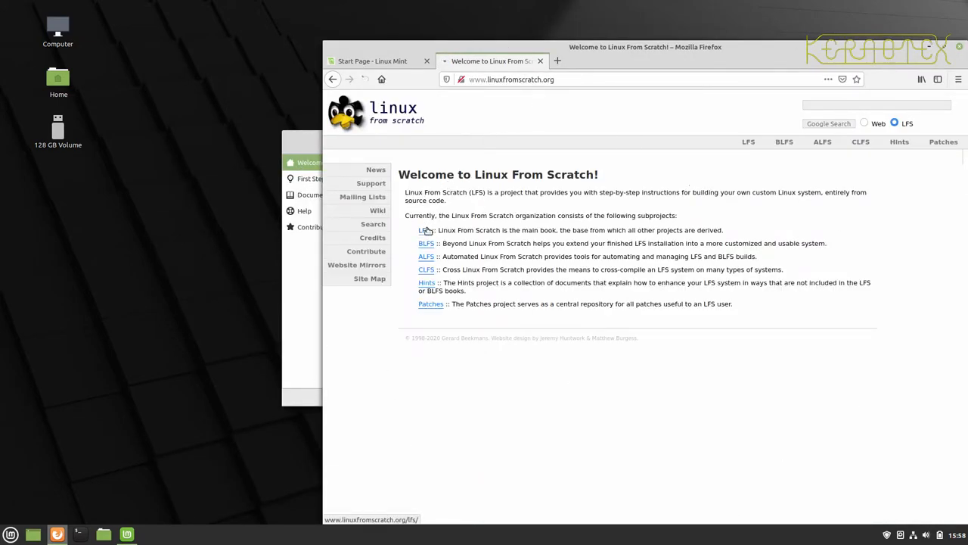
click(426, 230)
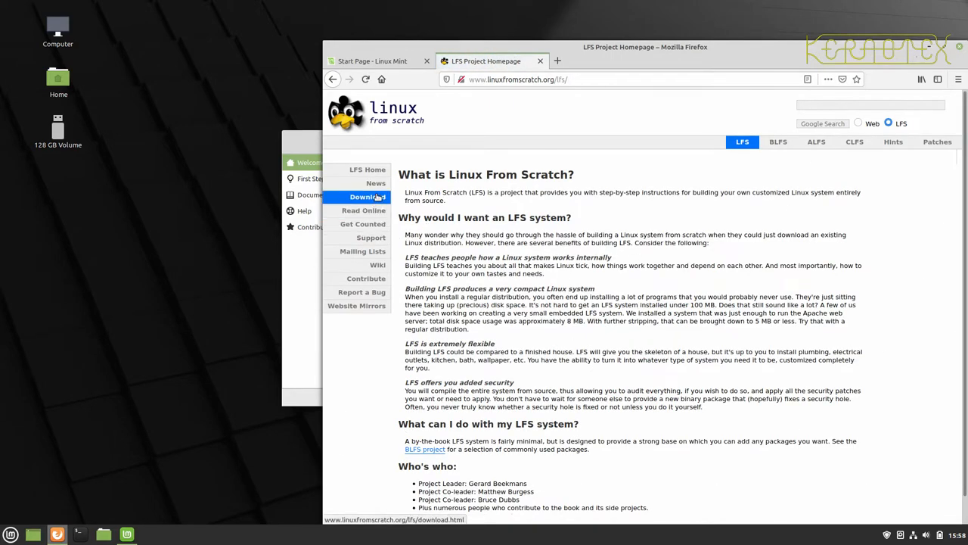
click(364, 209)
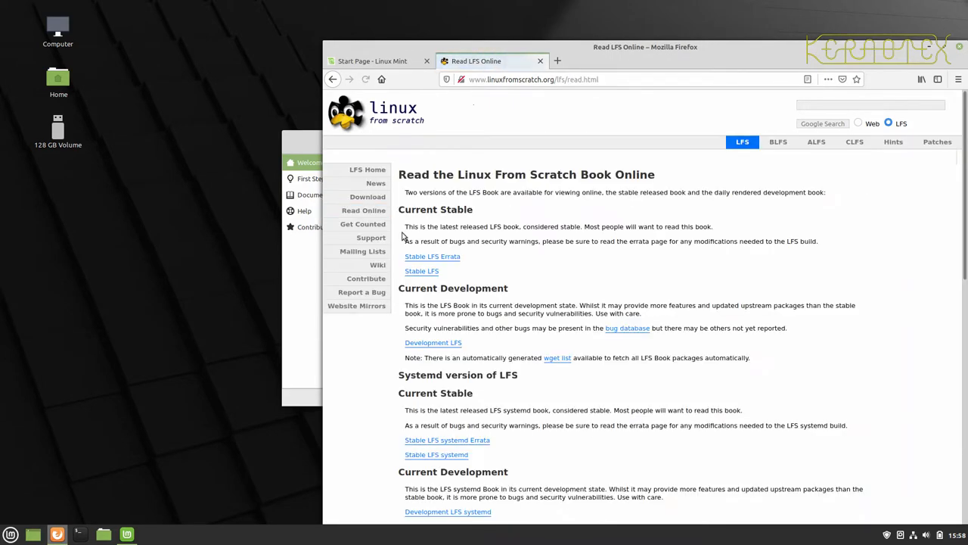
click(422, 271)
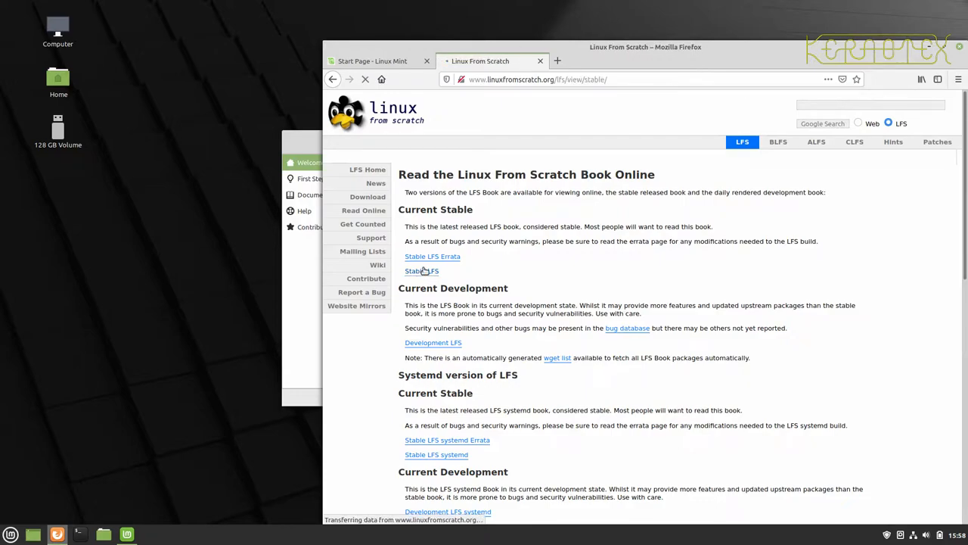
click(421, 271)
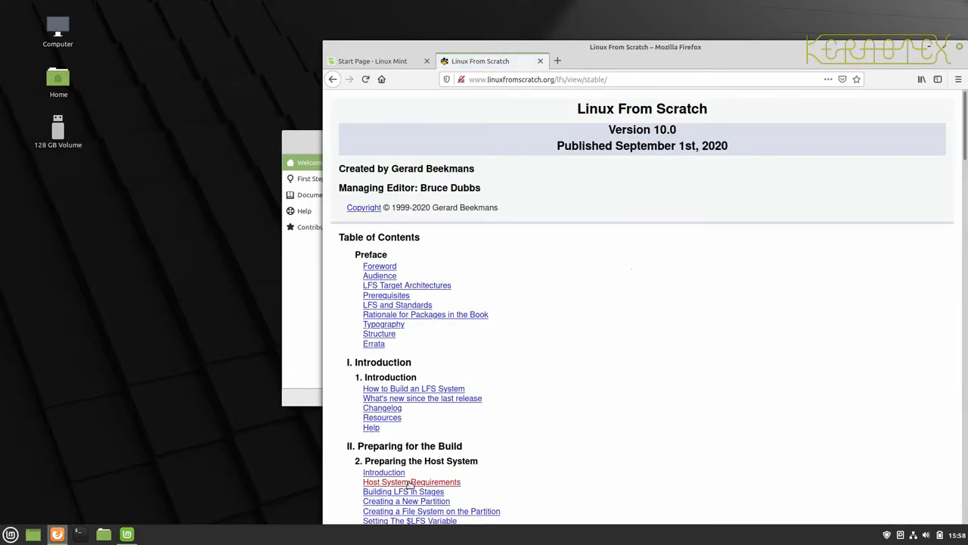
click(412, 482)
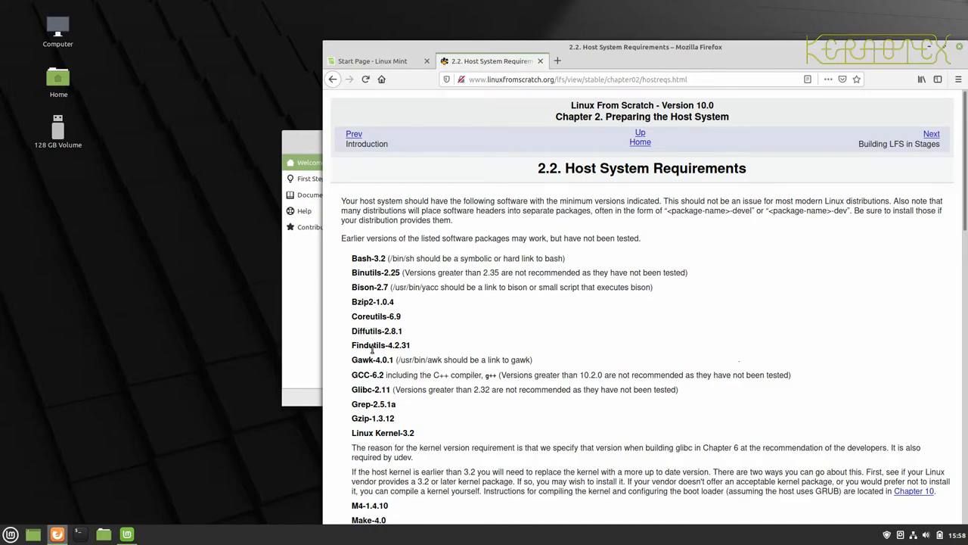
Step: Scroll down the page to the version-check.sh code block
scroll(down, 3)
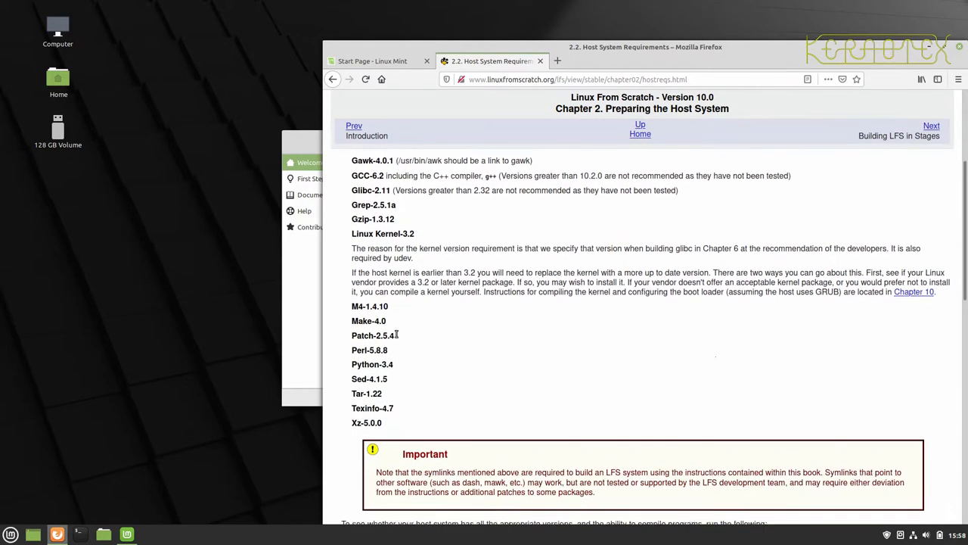
scroll(down, 3)
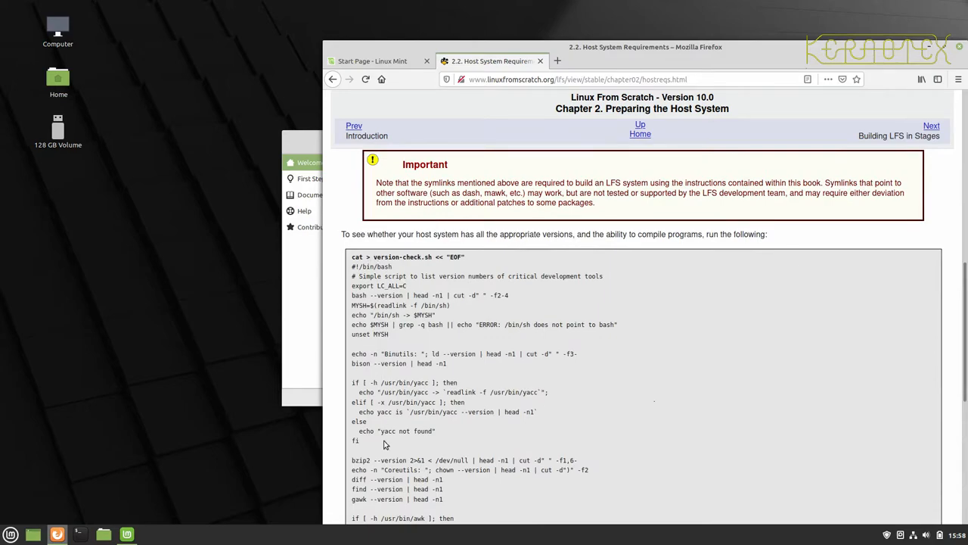
scroll(down, 3)
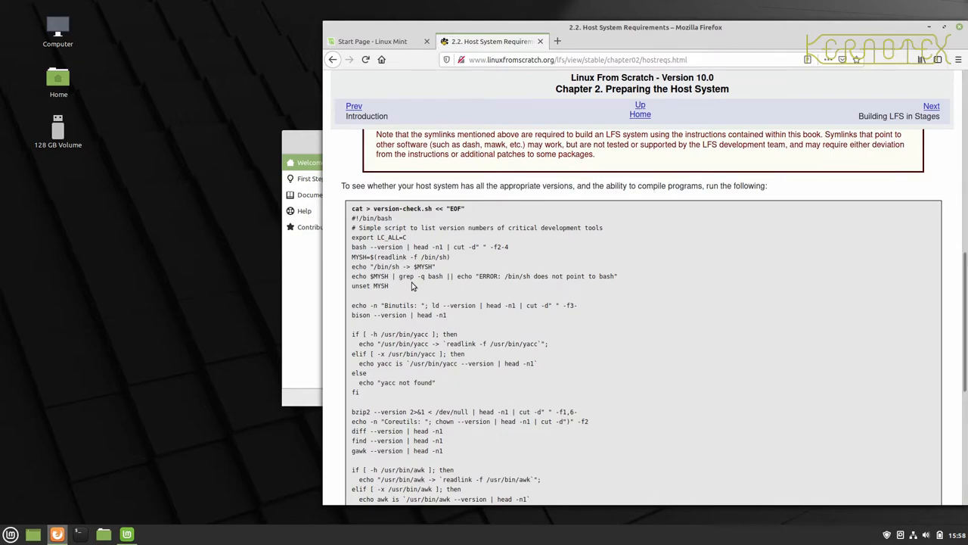
mouse_move(95, 517)
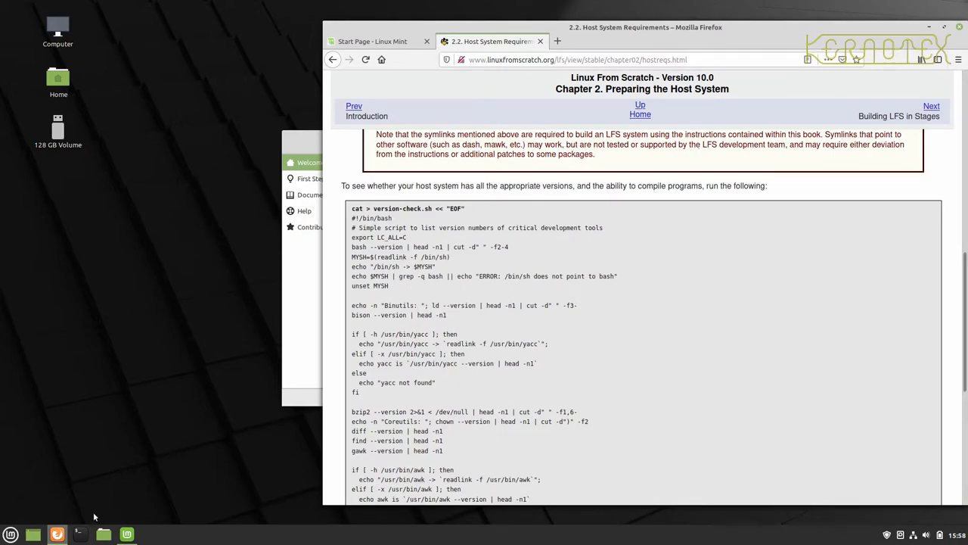
Step: Open a terminal from the taskbar, move it top-left and enlarge it over the browser
click(79, 534)
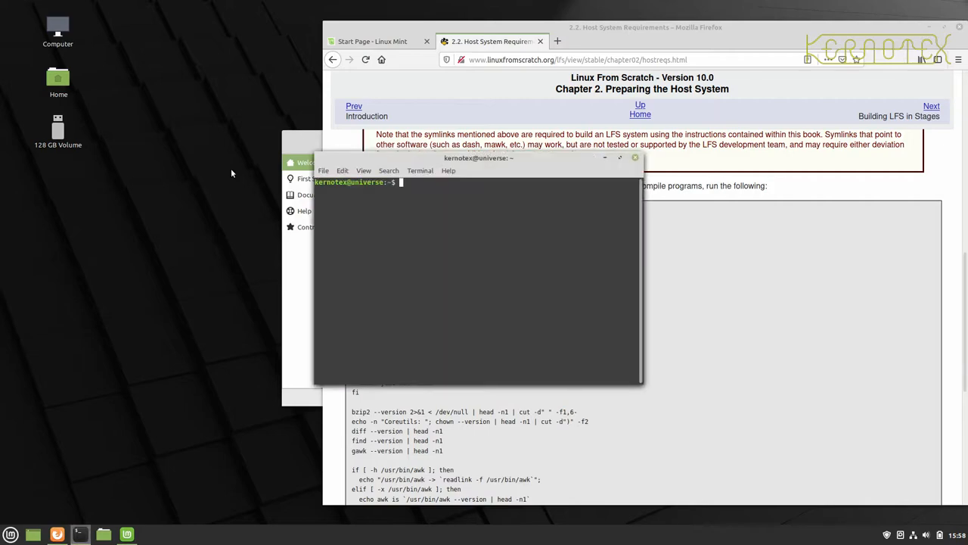
mouse_move(458, 209)
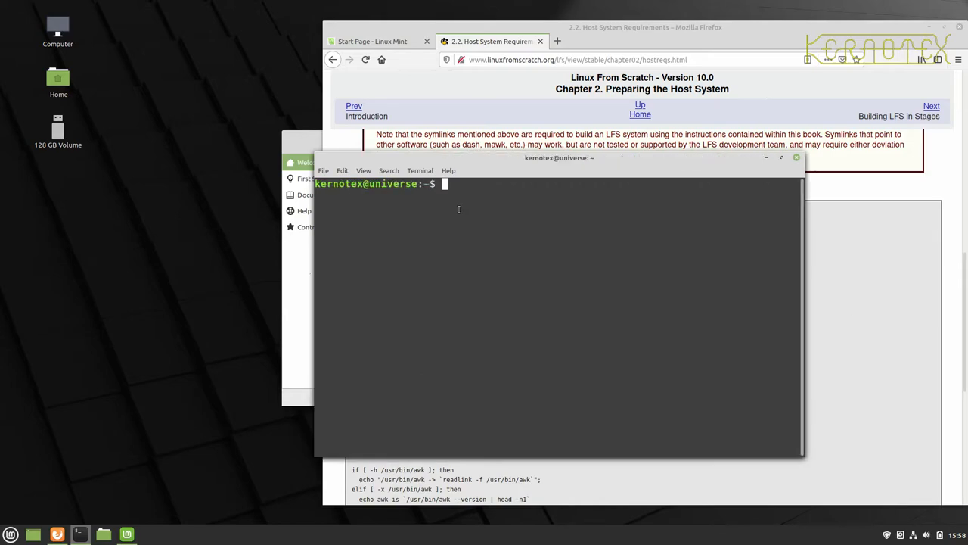
drag(560, 158, 600, 157)
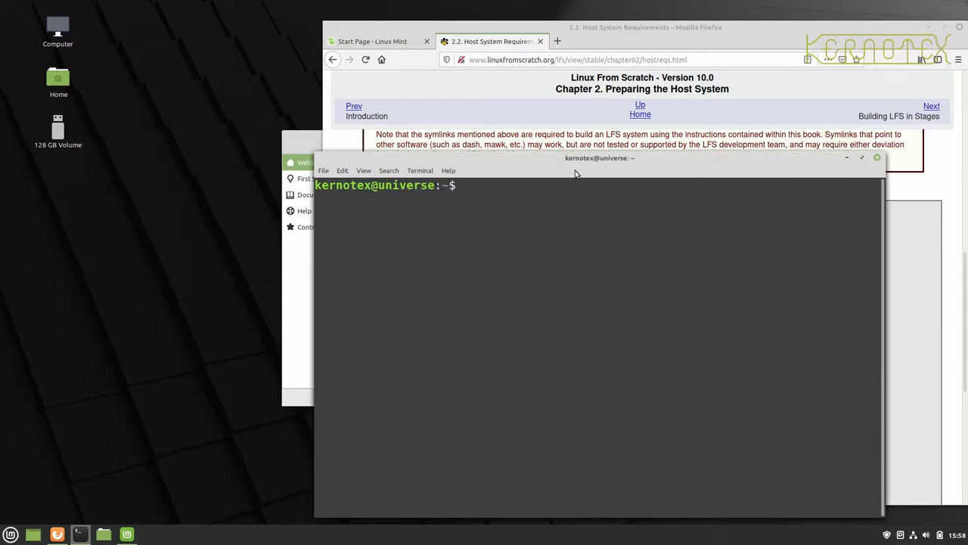
drag(600, 157, 424, 15)
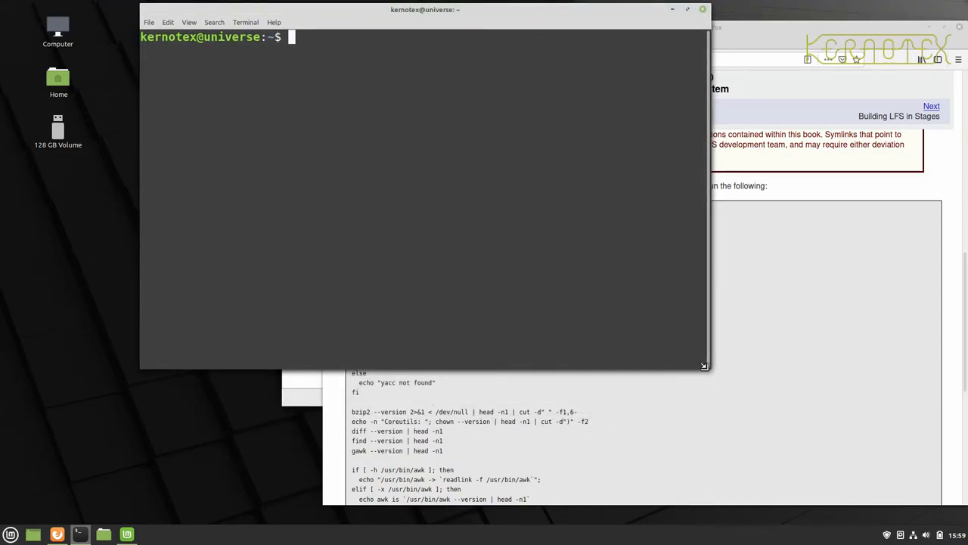
drag(703, 366, 814, 522)
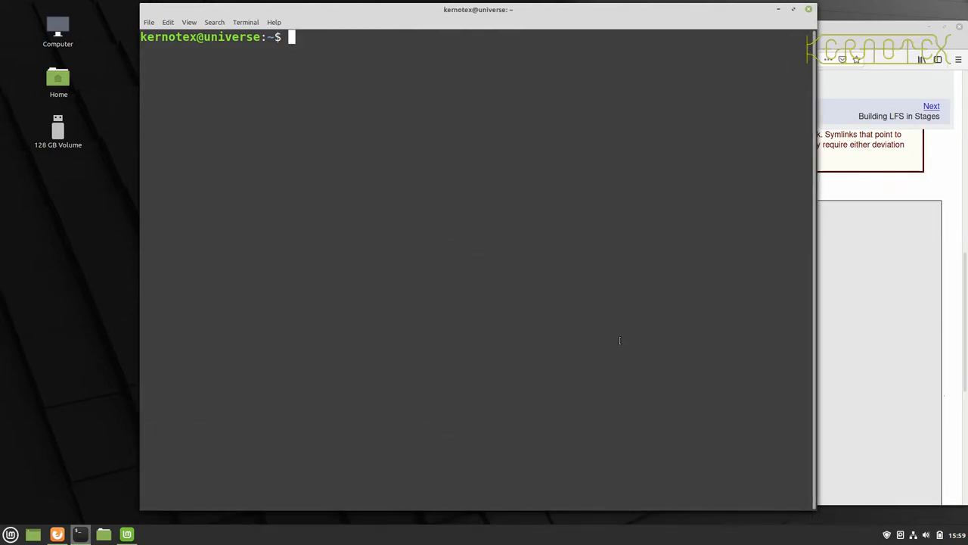
Step: Become root with sudo su, mount /dev/sdb1 on /mnt, and run bash /mnt/version-check.sh
text(sudo su -)
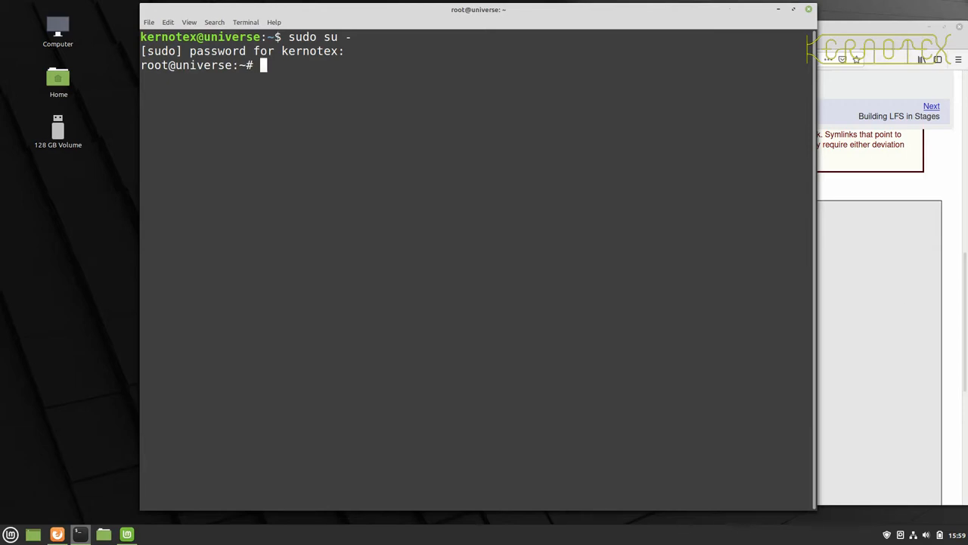
text(mount /dev/s)
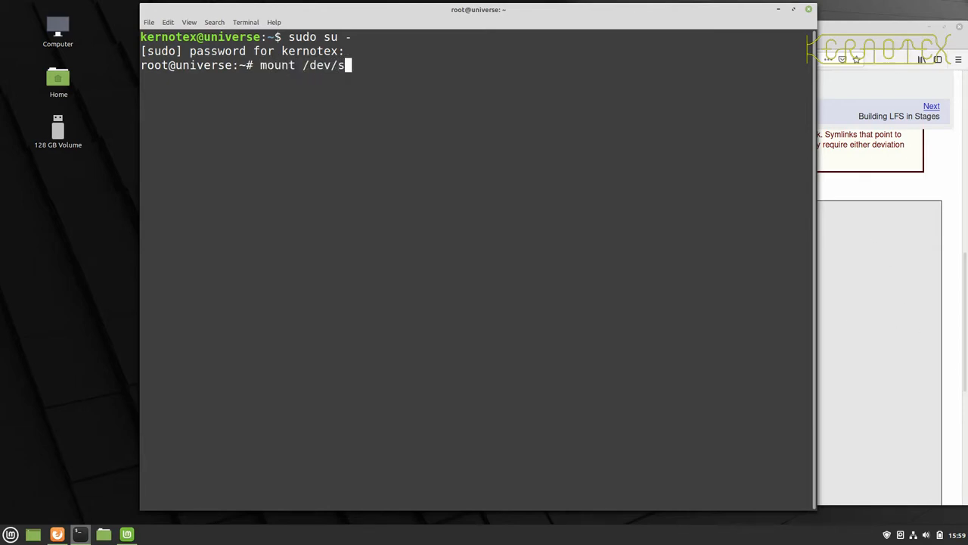
text(db1 /mnt/)
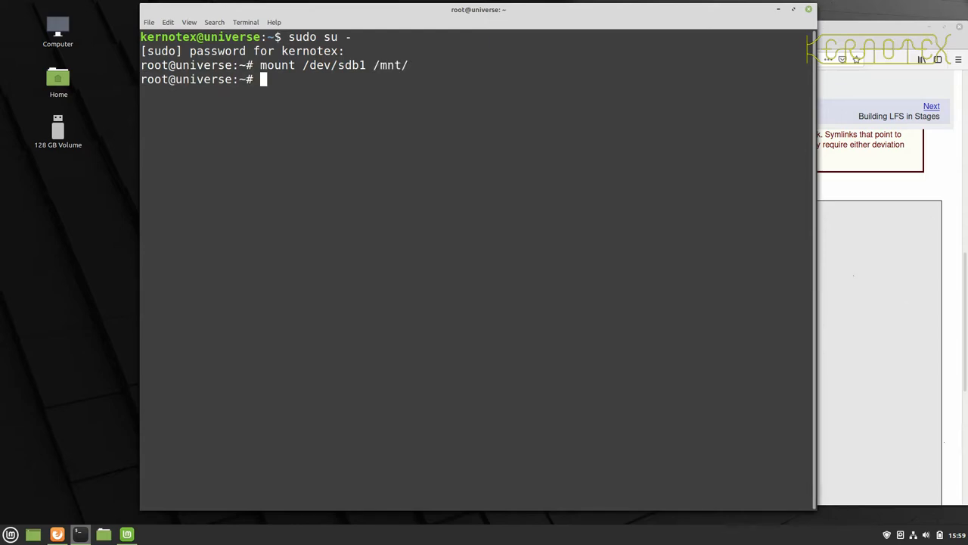
text(bash)
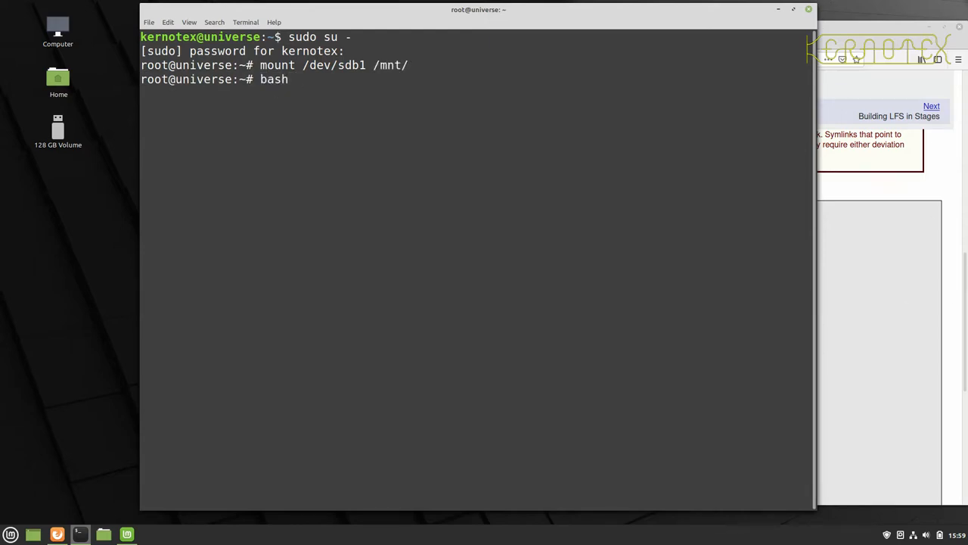
text(/mnt)
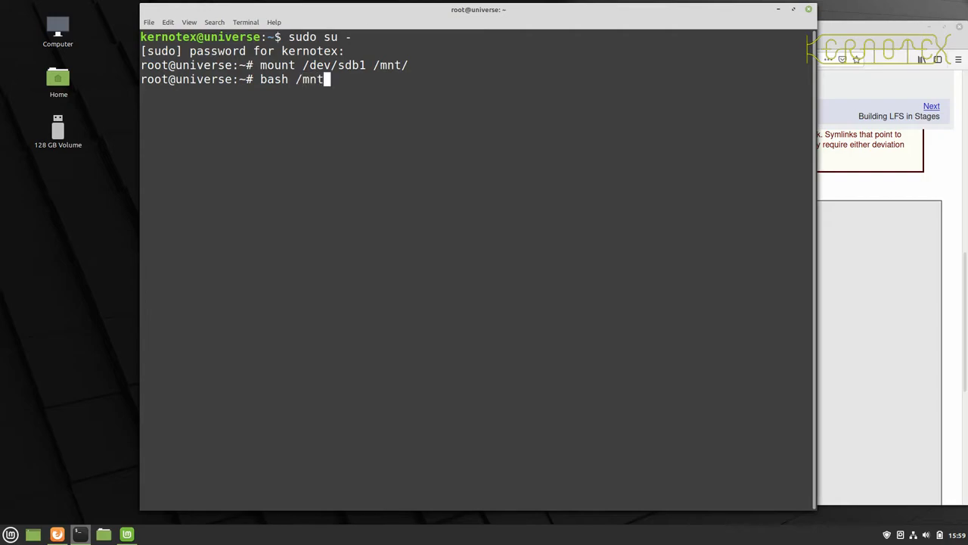
text(/version-check.sh)
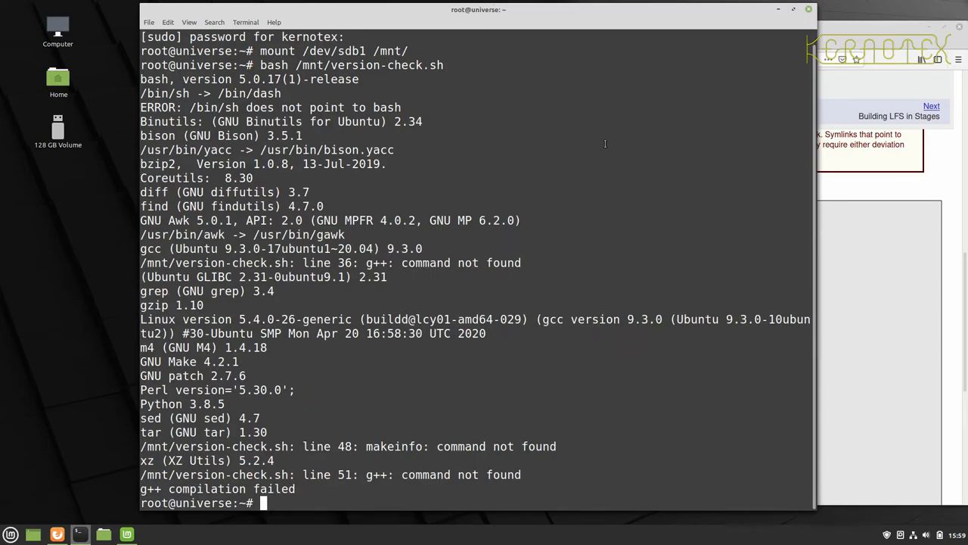
mouse_move(448, 295)
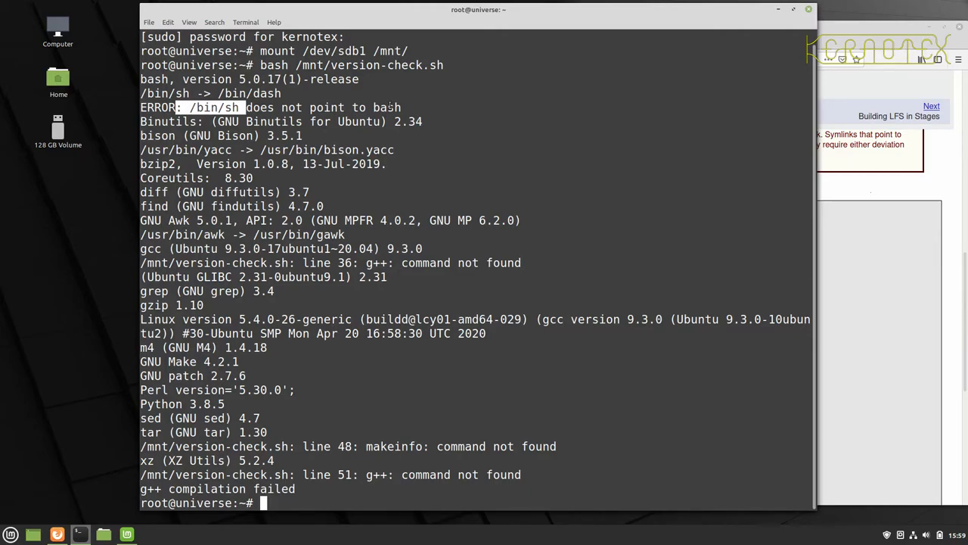
Step: Run ln -svf /bin/bash /bin/sh as root so /bin/sh points to bash
text(ln)
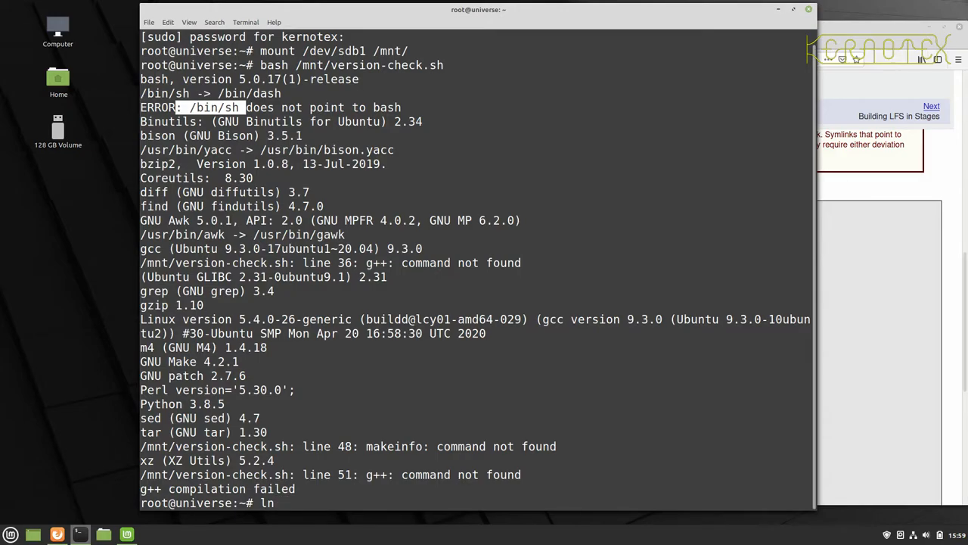
text(-)
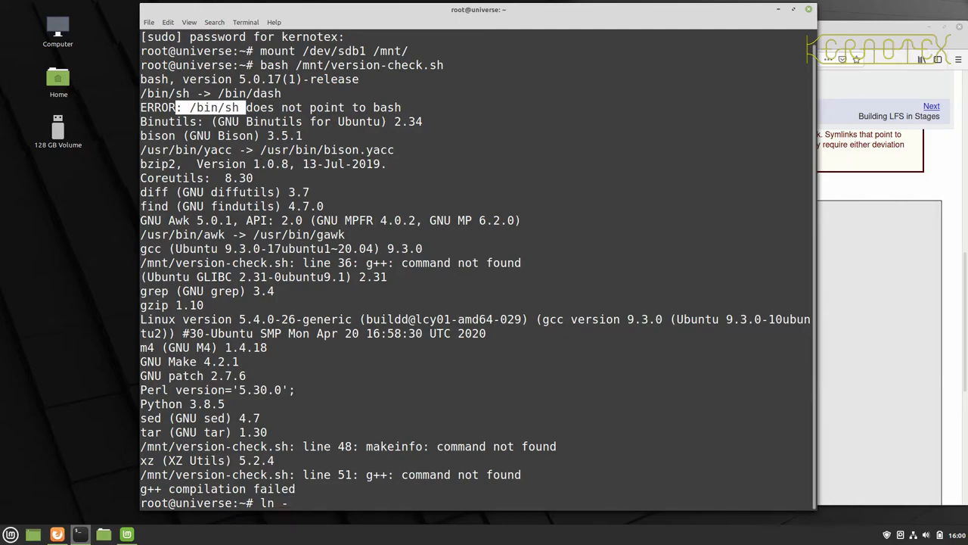
text(sv)
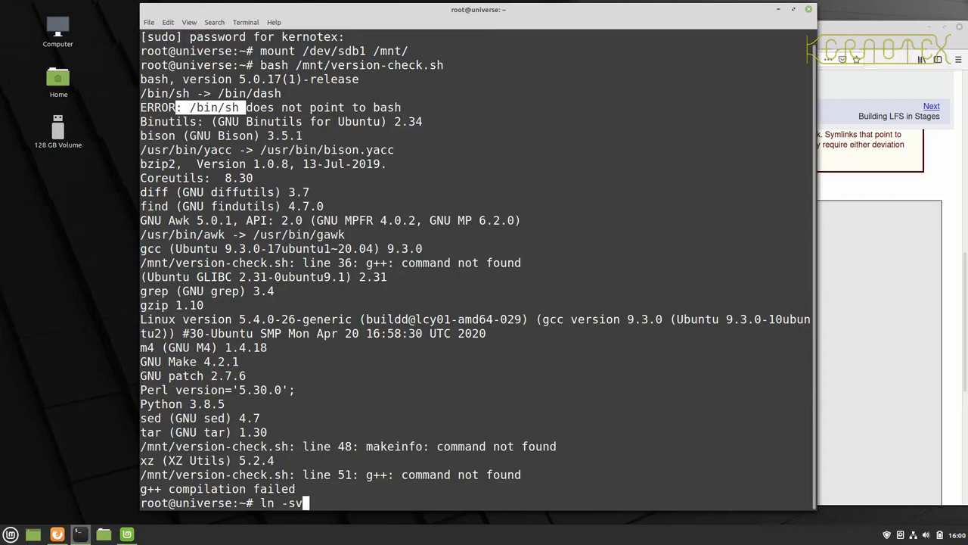
text(f)
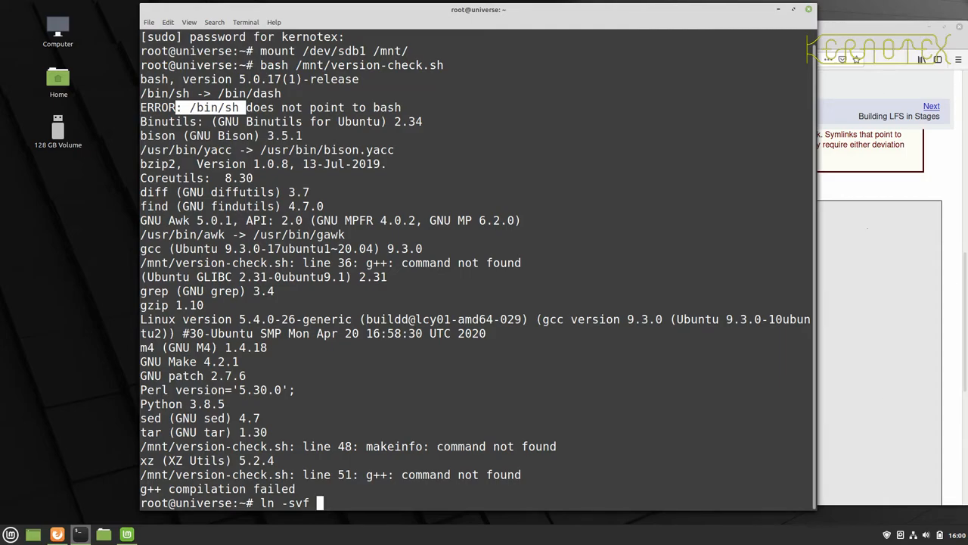
text(/bin/)
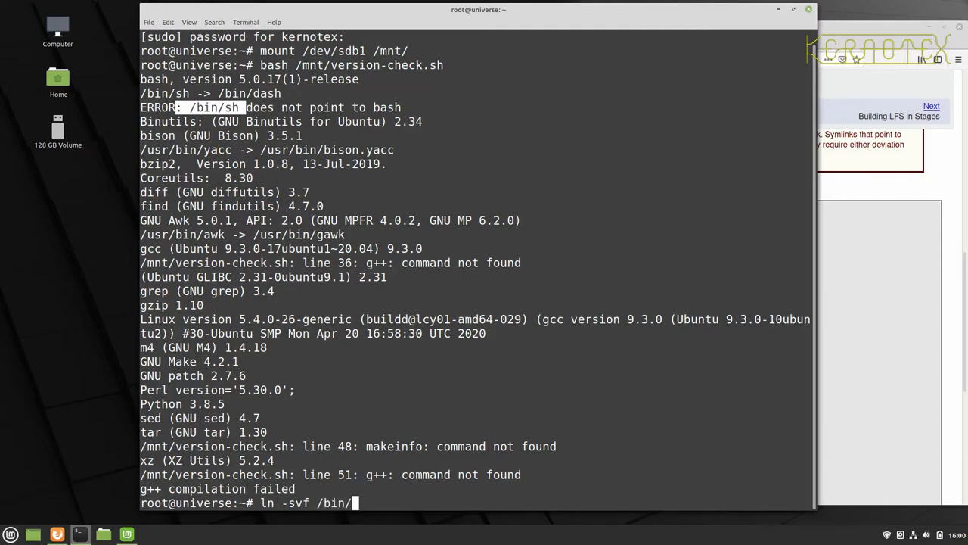
text(bash)
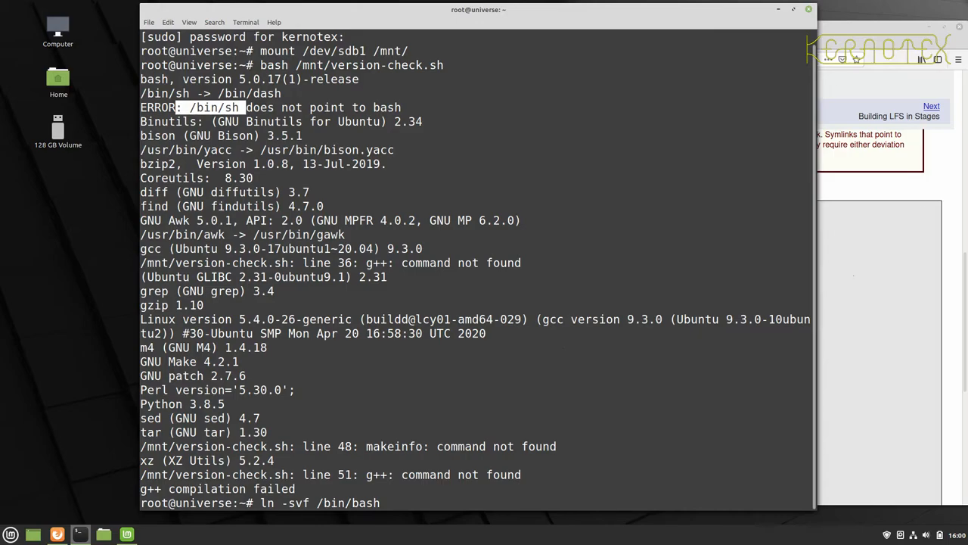
text(/bin/)
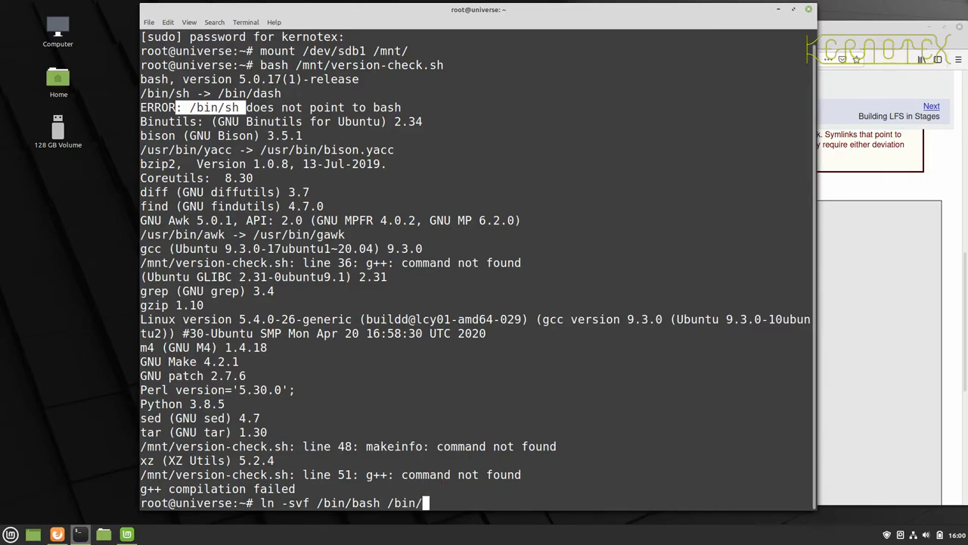
text(sh)
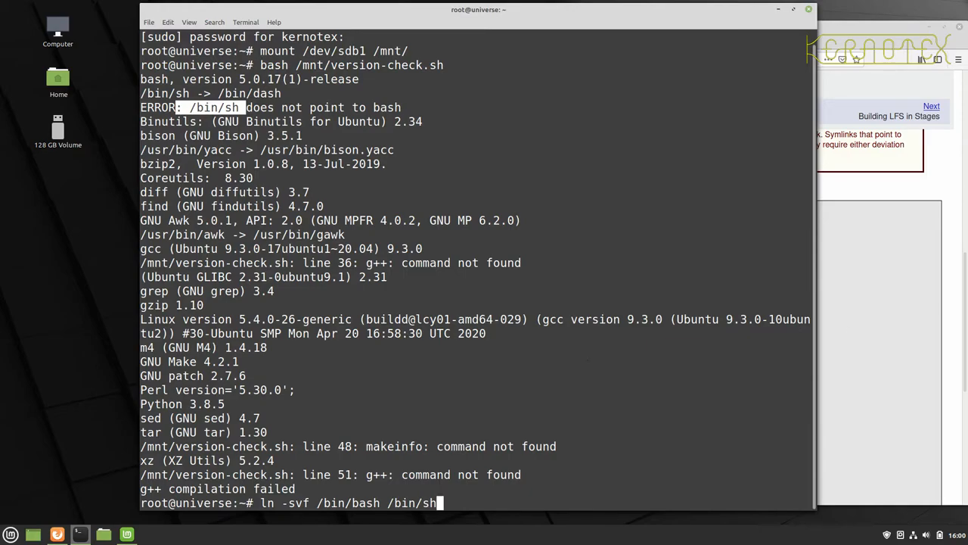
key(Return)
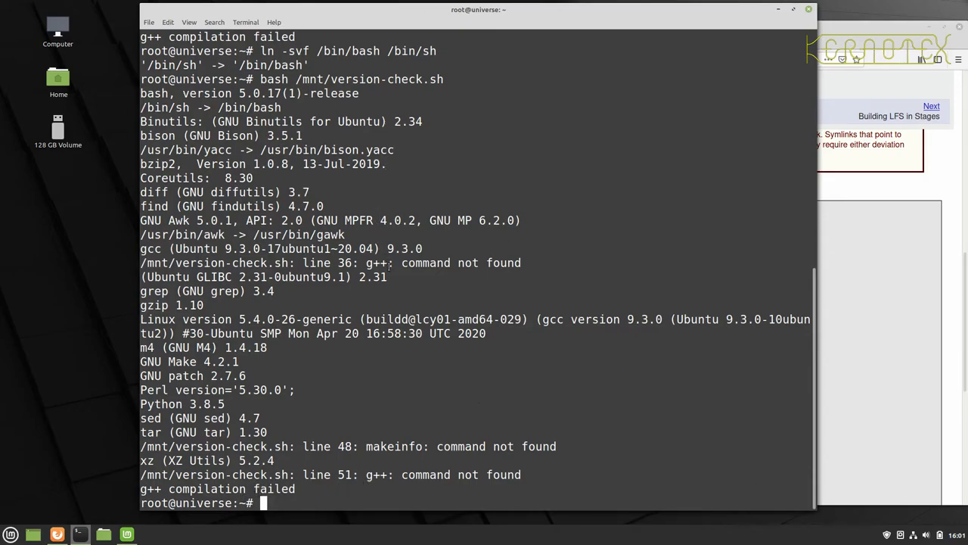
mouse_move(382, 263)
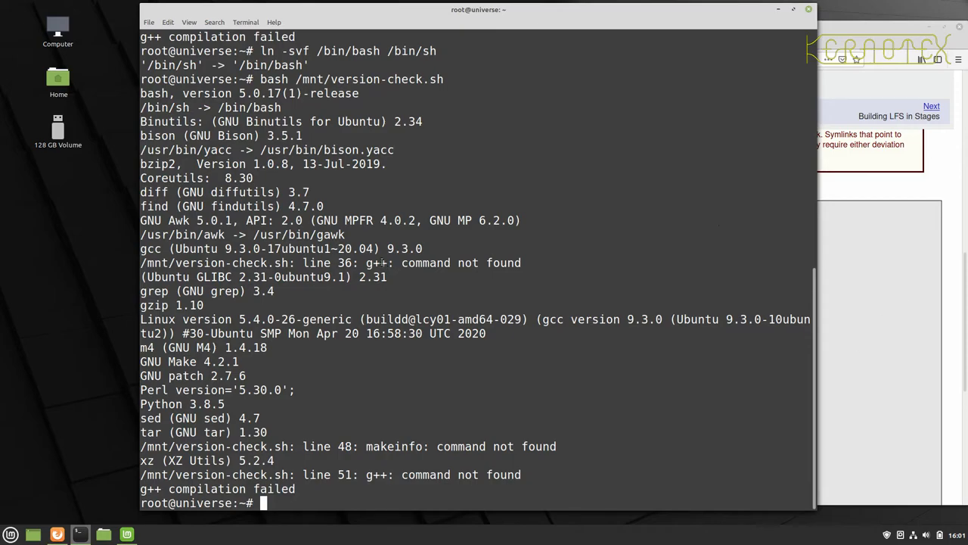
Step: Install the C++ compiler as root with apt install g++
text(apt)
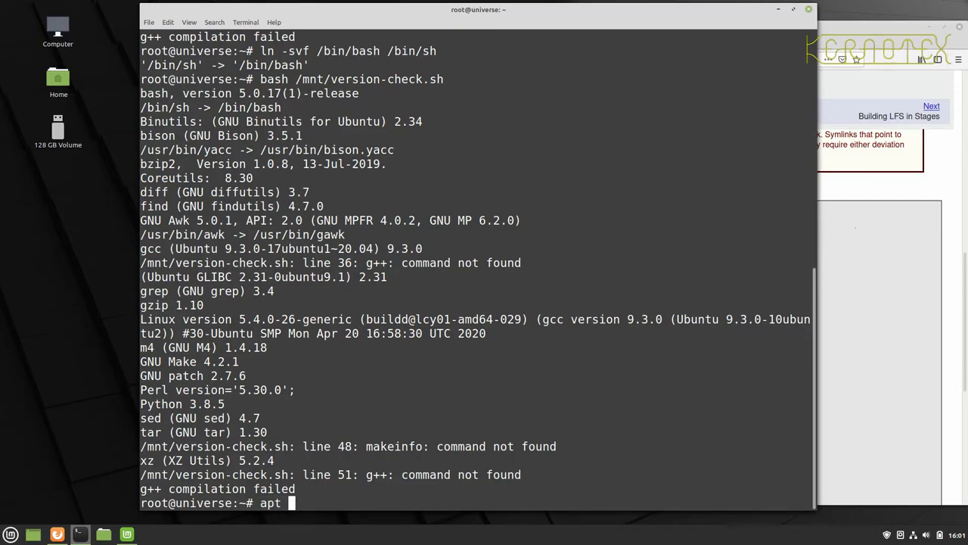
text(ins)
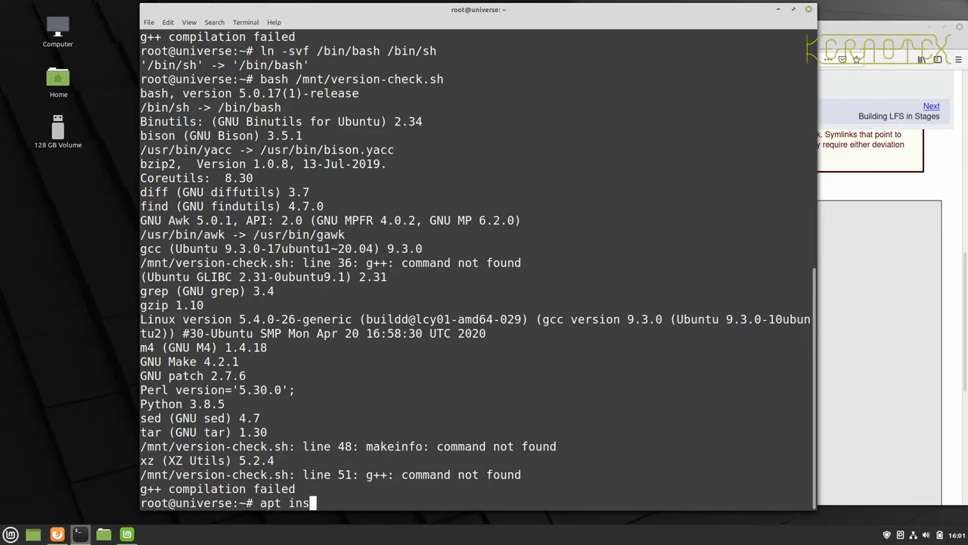
text(tall g++)
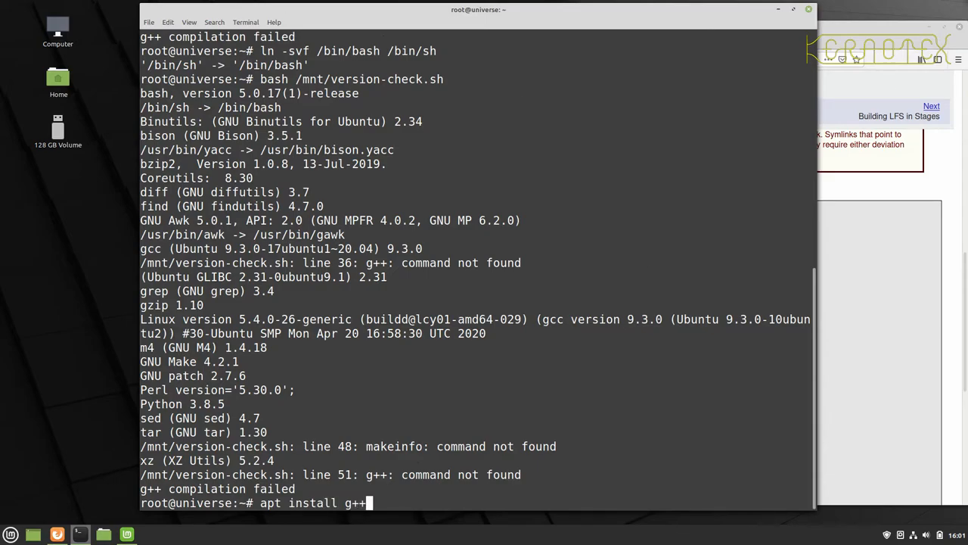
key(Return)
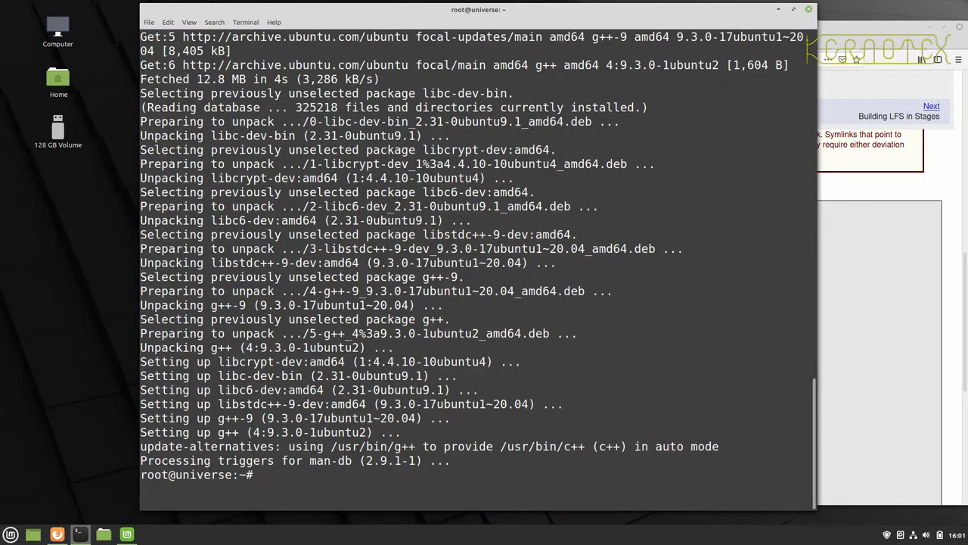
Step: Rerun version-check.sh confirming g++ compiles OK, then attempt apt install makeinfo
text(bash /mnt/version-check.sh)
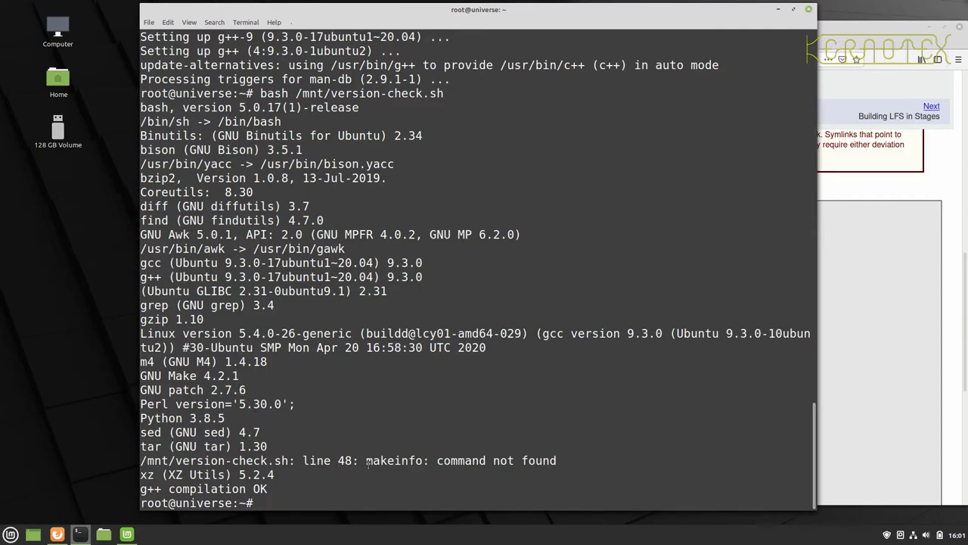
double_click(394, 460)
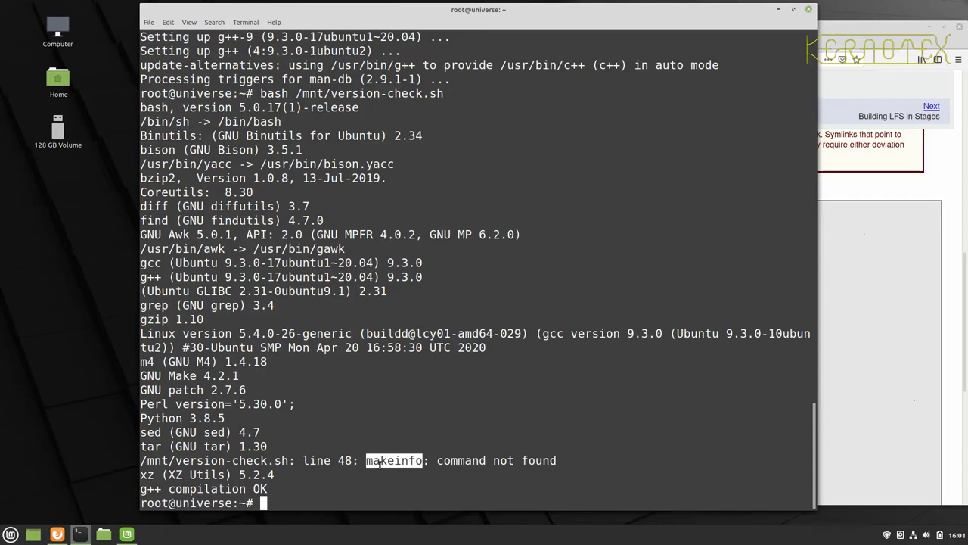
text(bash /mnt/version-check.sh)
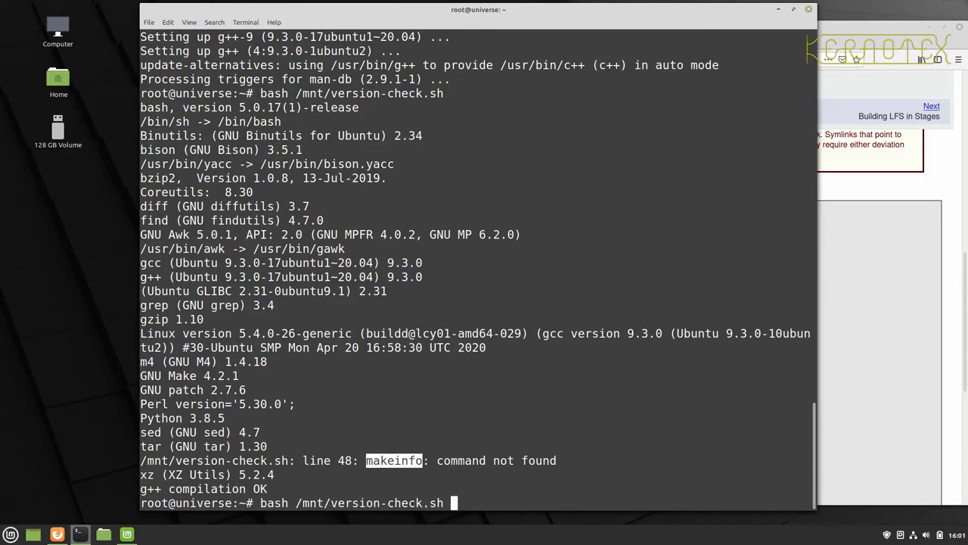
text(apt install)
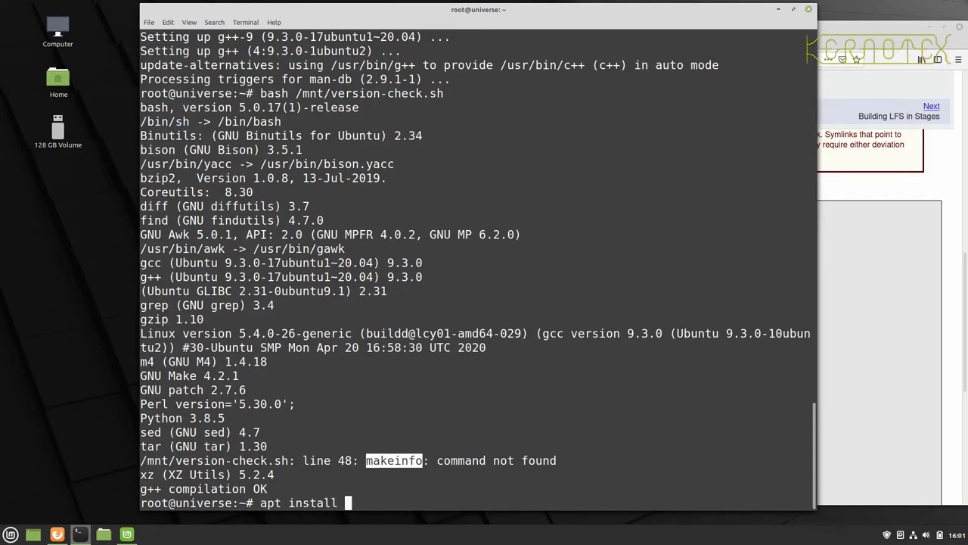
text(makeinfo)
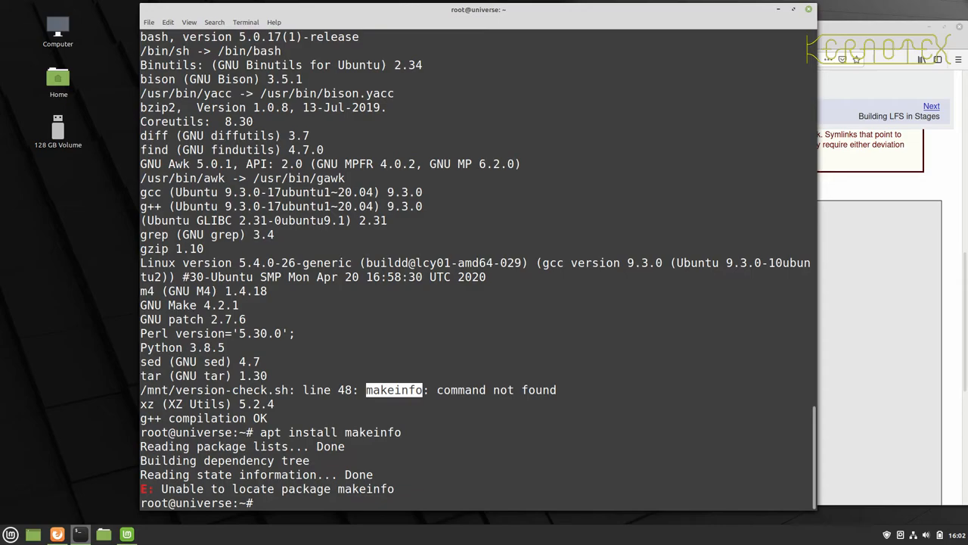
Step: Edit the recalled apt install command, replacing makeinfo with texinfo, to install texinfo
text(apt install makeinfo)
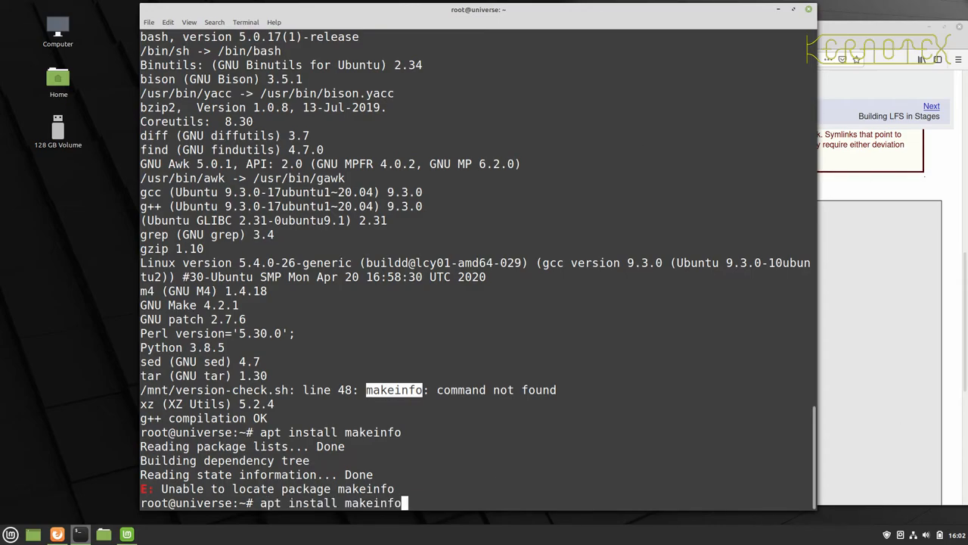
key(BackSpace)
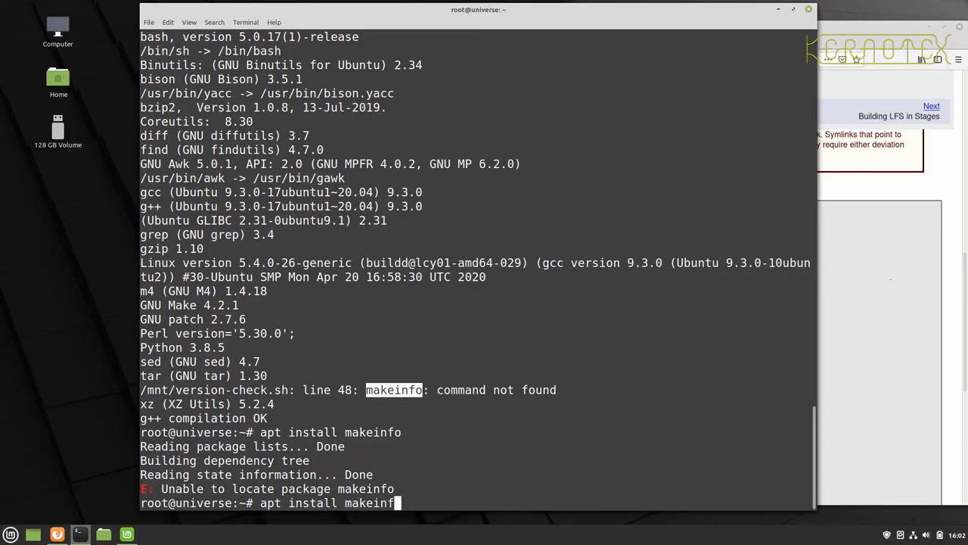
key(BackSpace)
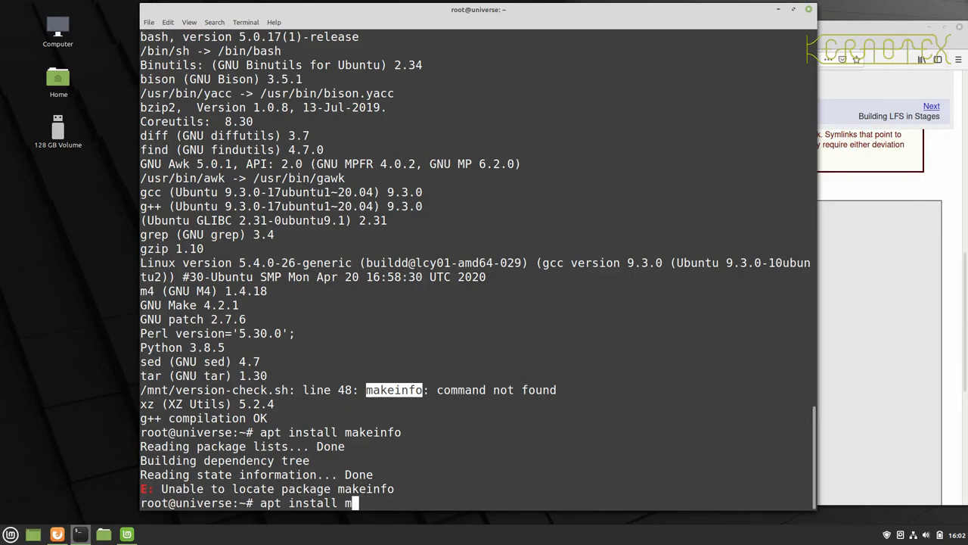
text(tex)
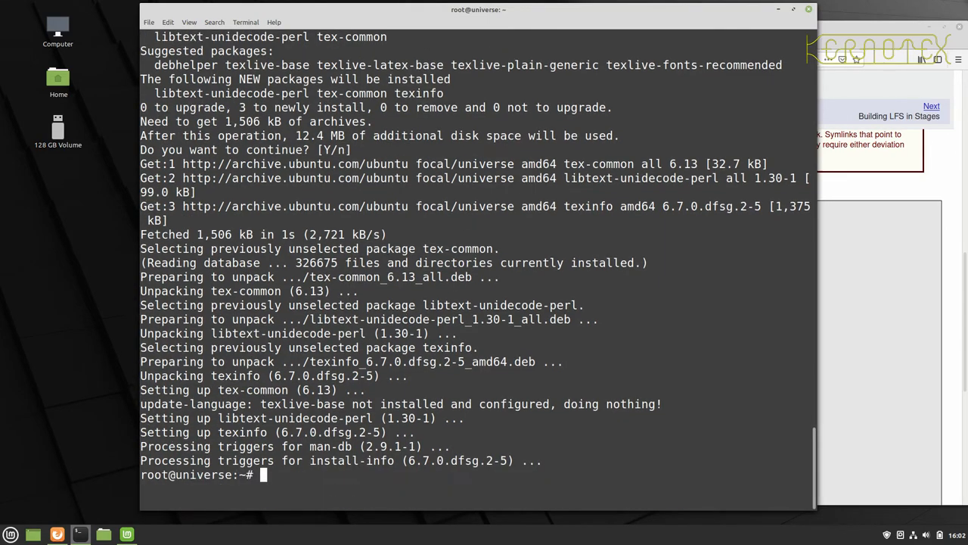
Step: Run bash /mnt/version-check.sh again, showing texinfo 6.7 and no errors
text(bash /mnt/version-check.sh)
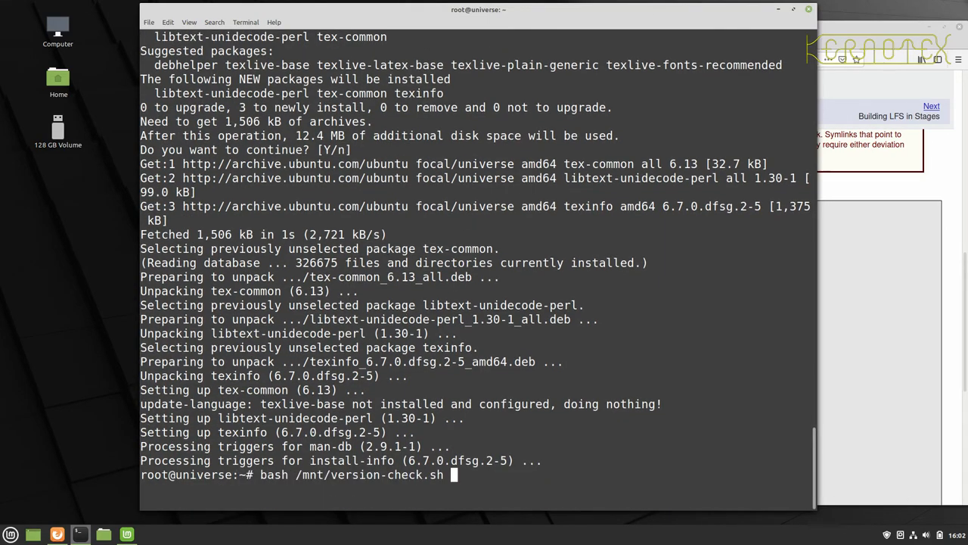
key(Return)
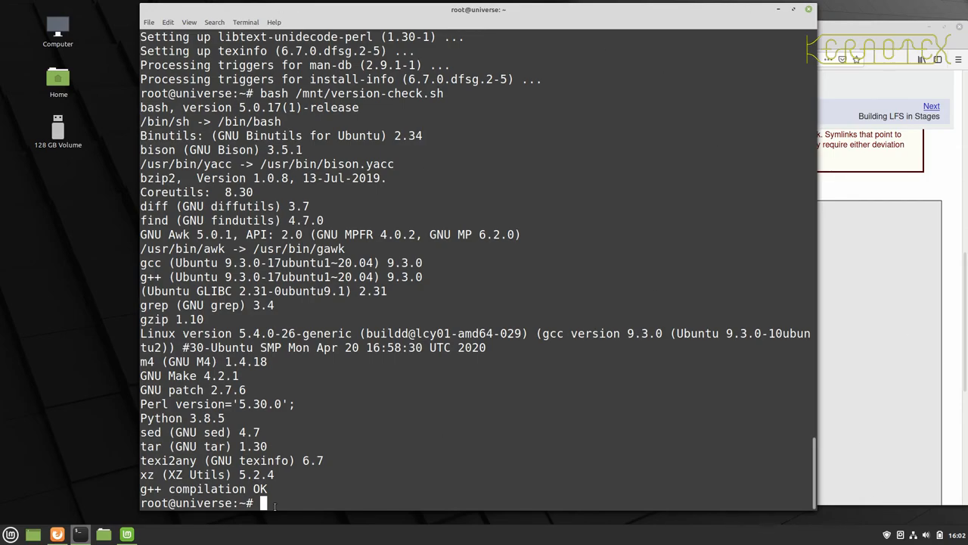
mouse_move(793, 390)
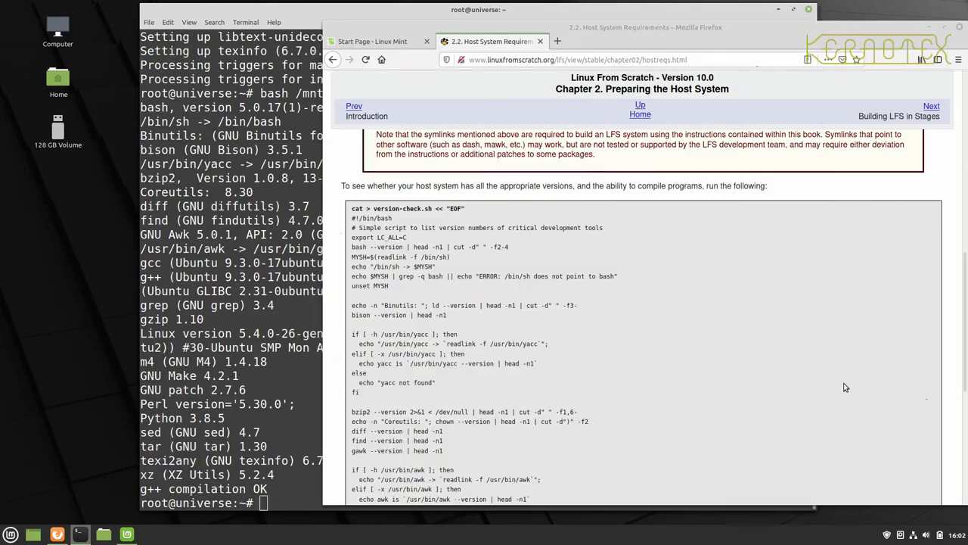
Step: Scroll through the LFS Host System Requirements list to compare minimum tool versions
scroll(down, 3)
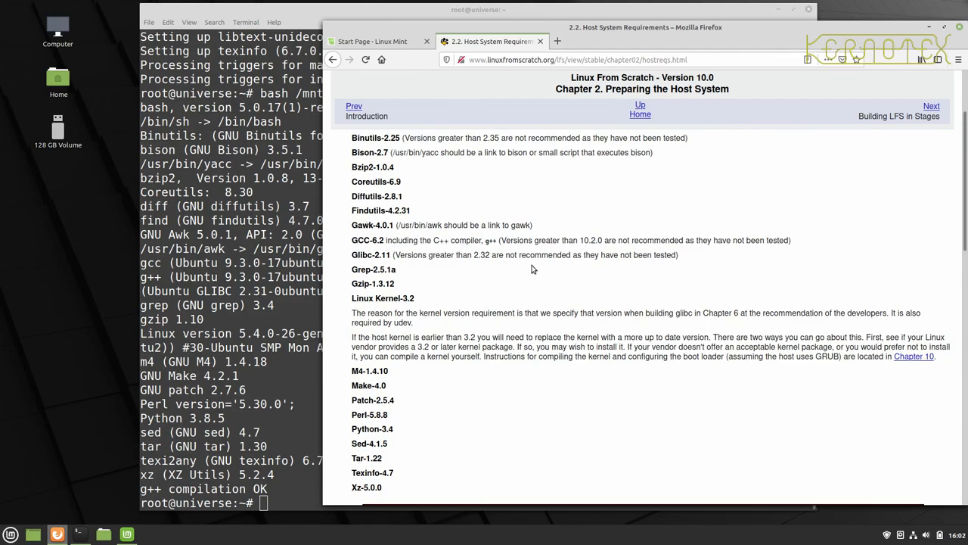
scroll(down, 3)
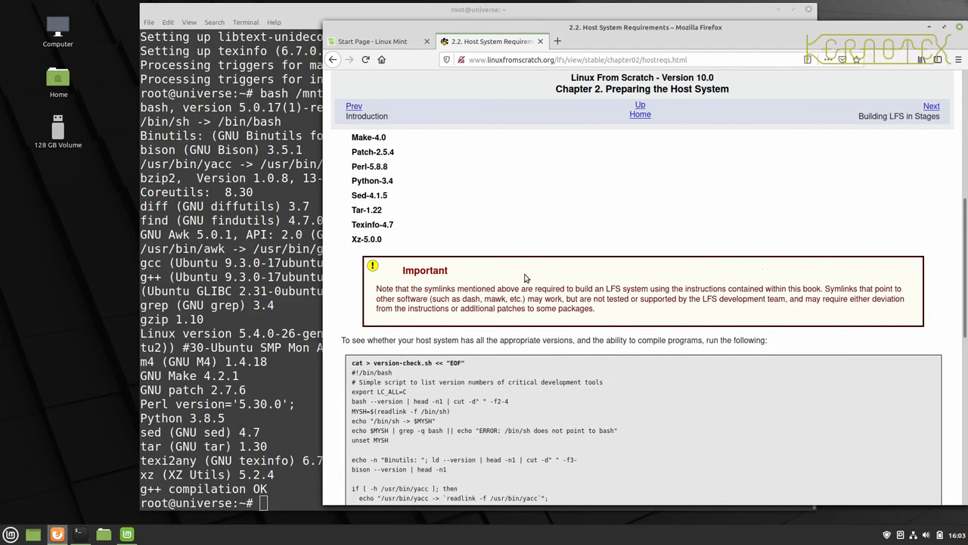
scroll(down, 3)
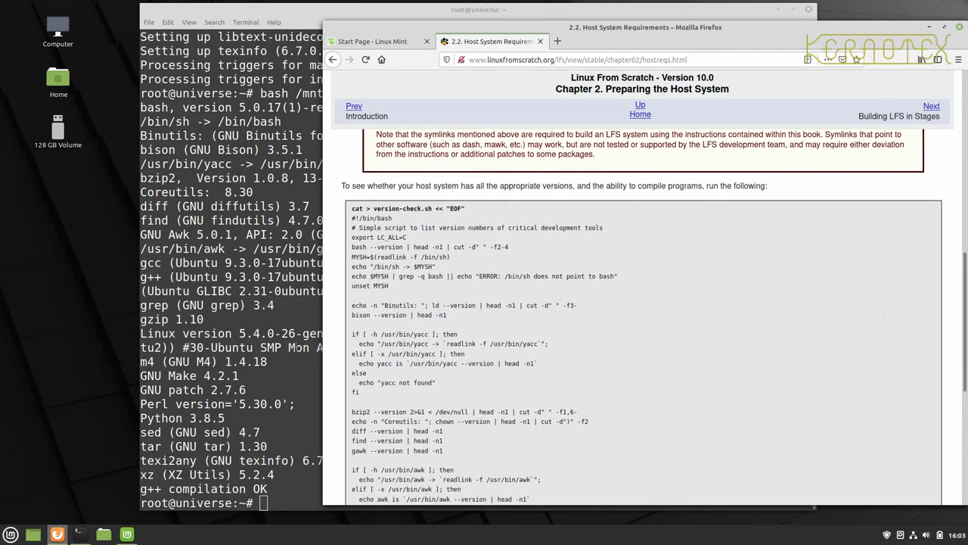